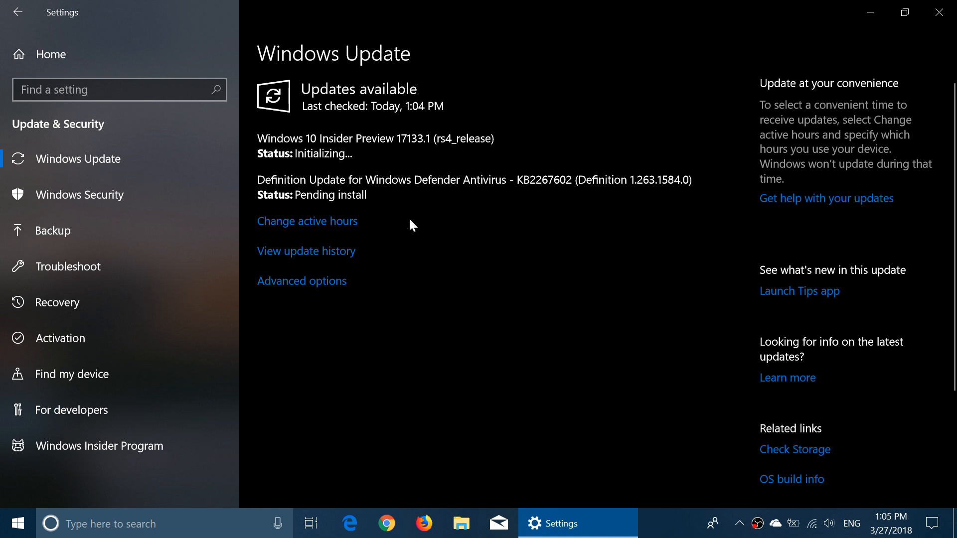
pyautogui.moveTo(538, 259)
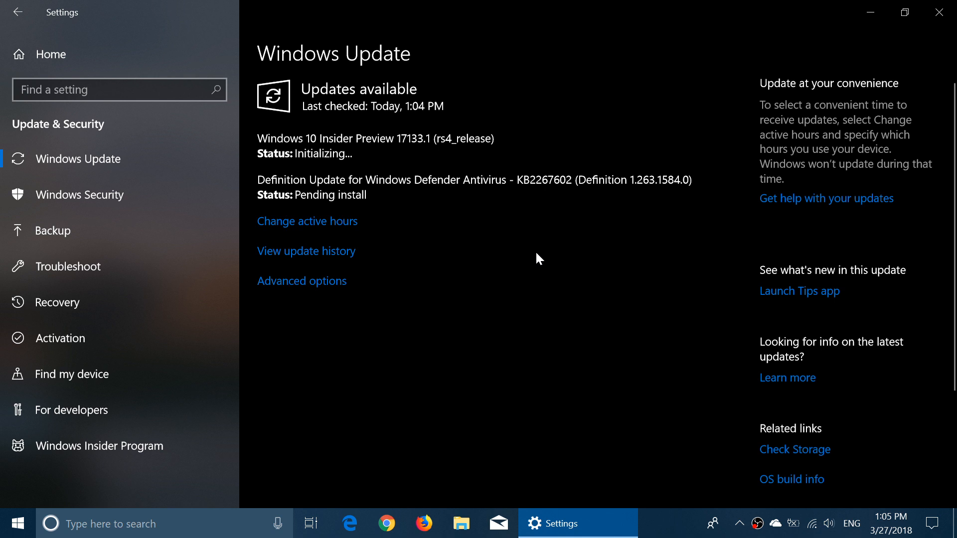